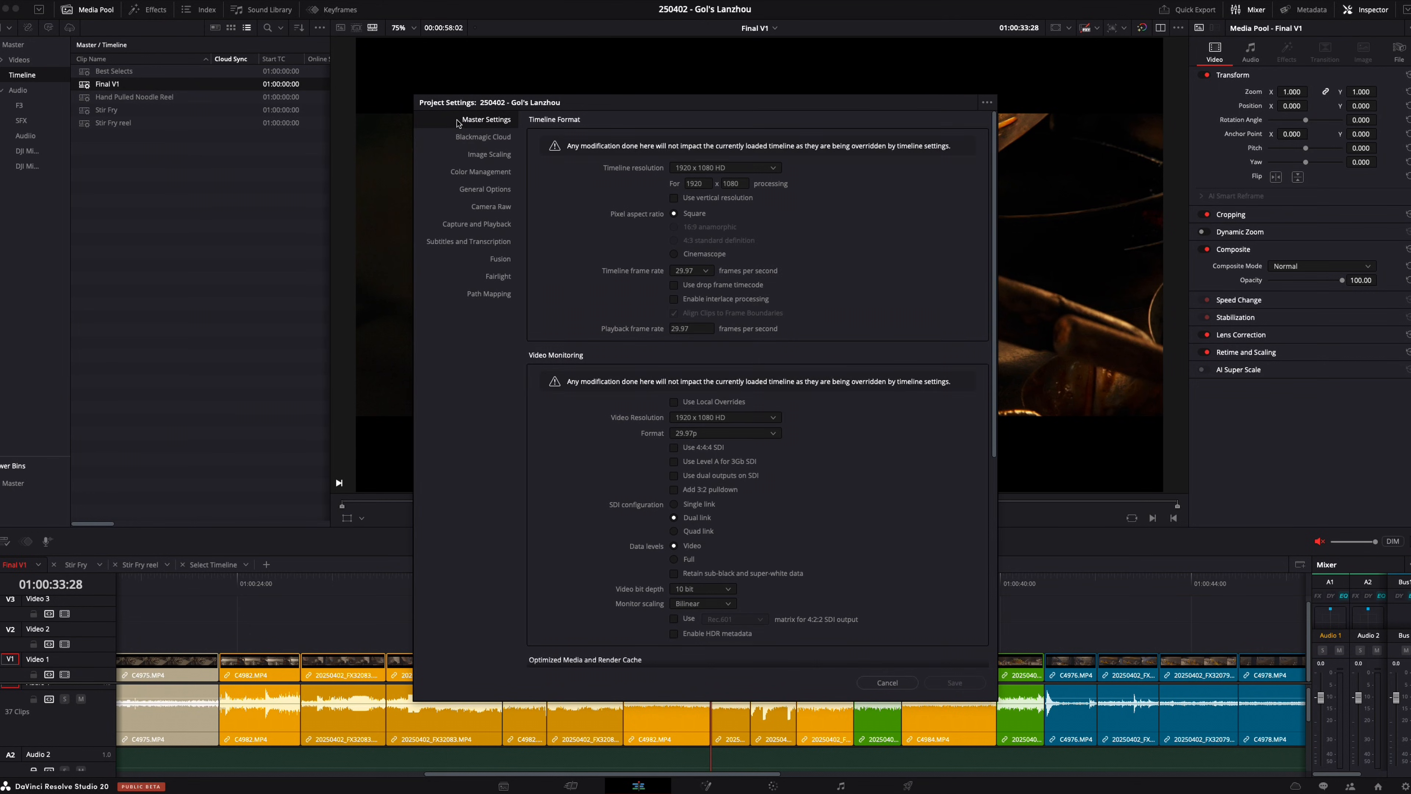
Review the Video Monitoring resolution choices, keep 1920 x 1080 HD, and close Project Settings
{"action": "scroll", "scroll_direction": "down", "scroll_amount": 3}
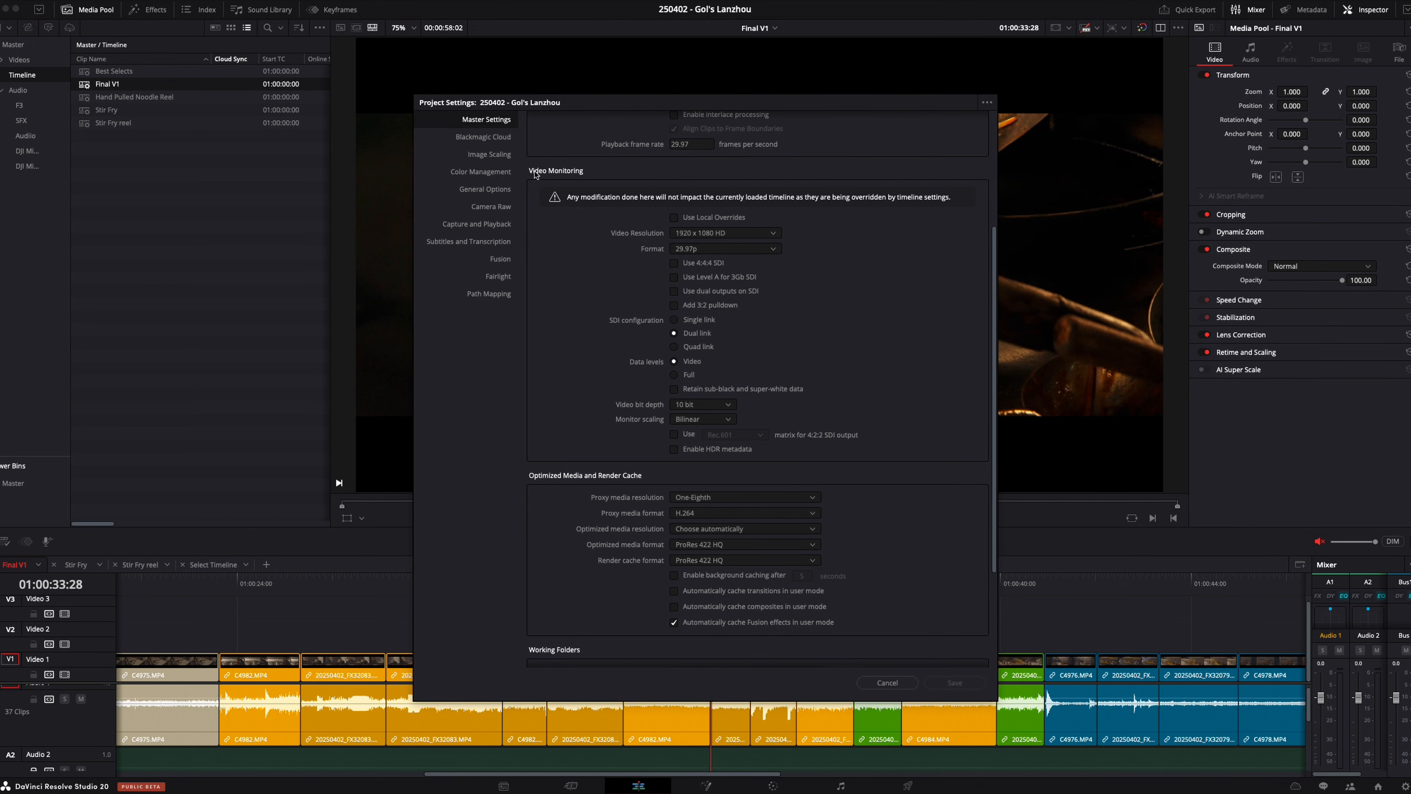
{"action": "mouse_move", "coordinate": [716, 241]}
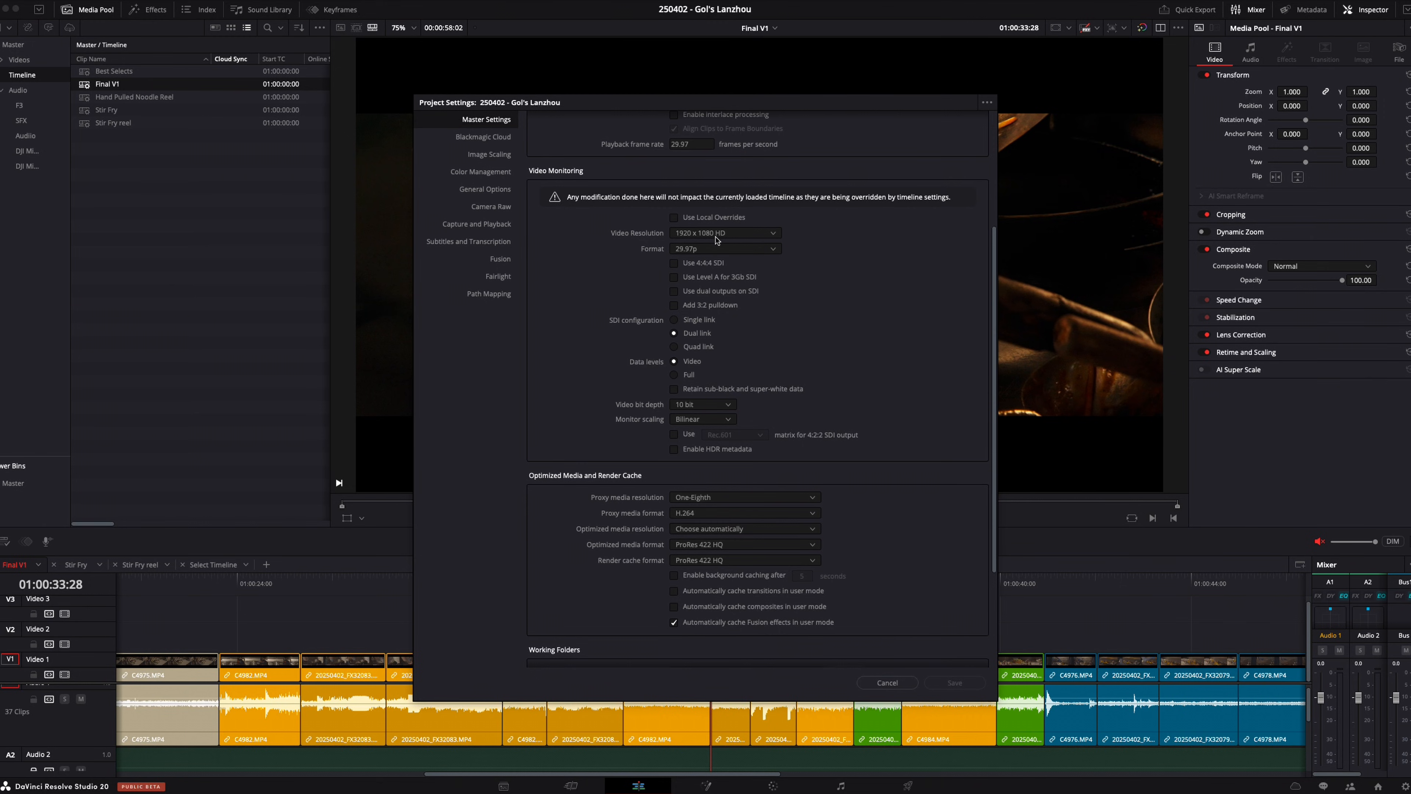
{"action": "mouse_move", "coordinate": [189, 87]}
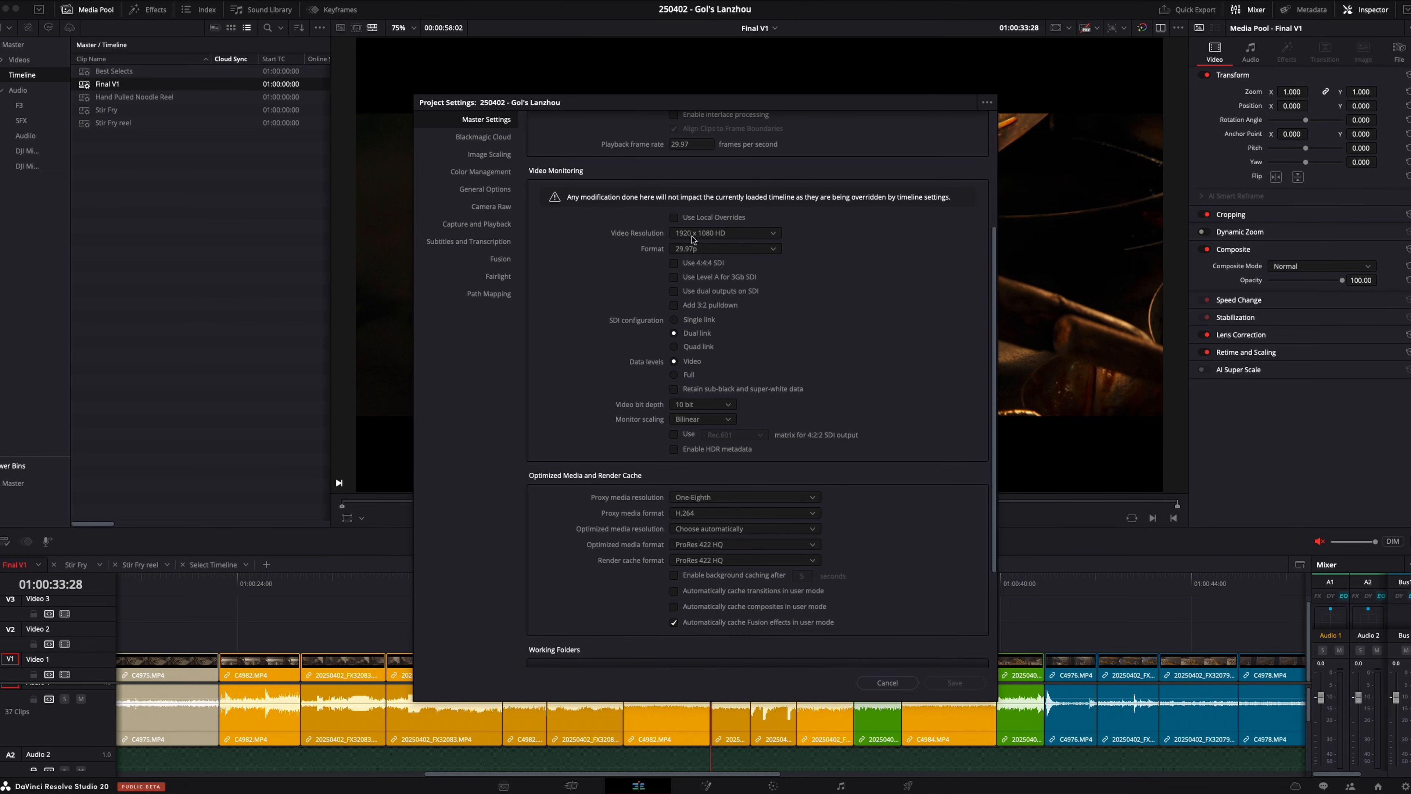
{"action": "left_click", "coordinate": [725, 233]}
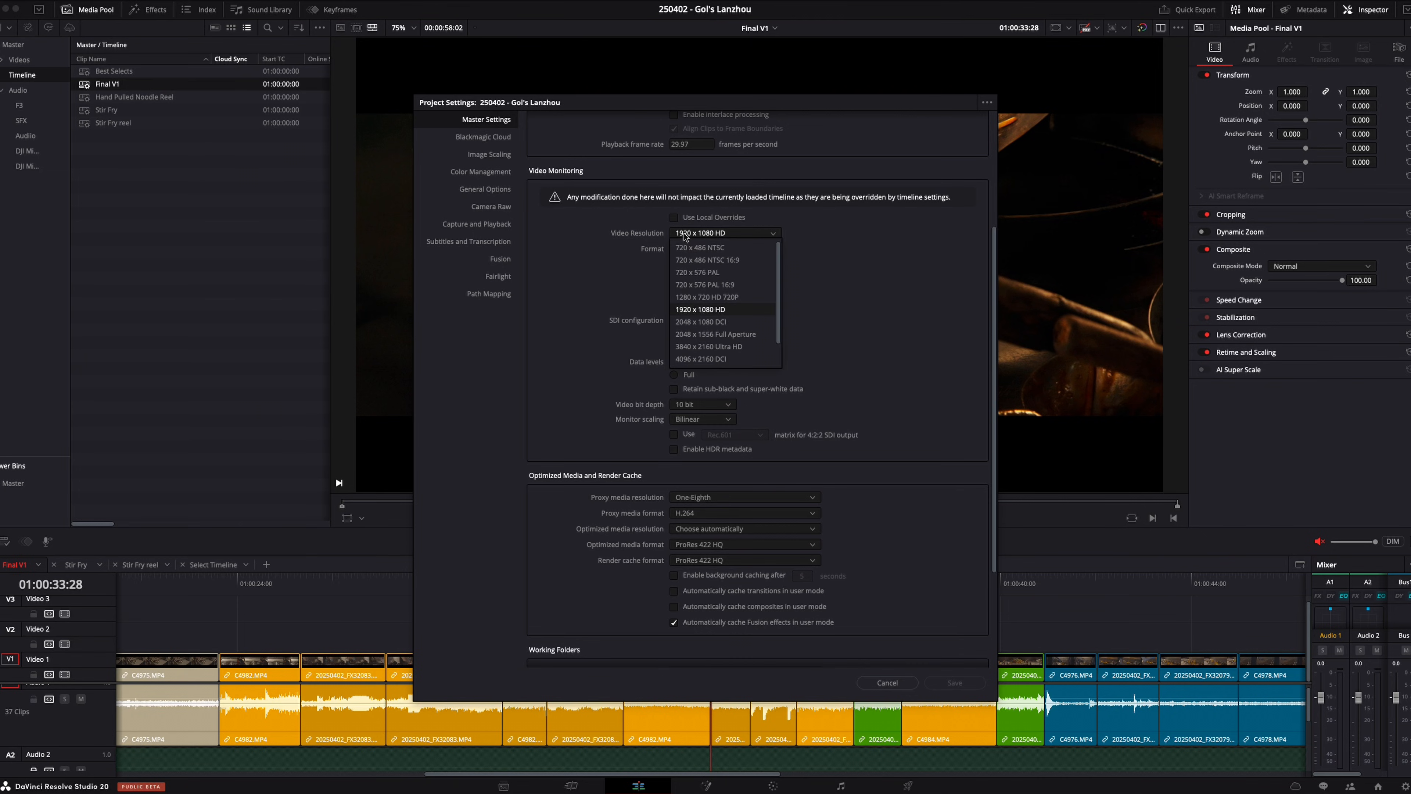
{"action": "left_click", "coordinate": [888, 682]}
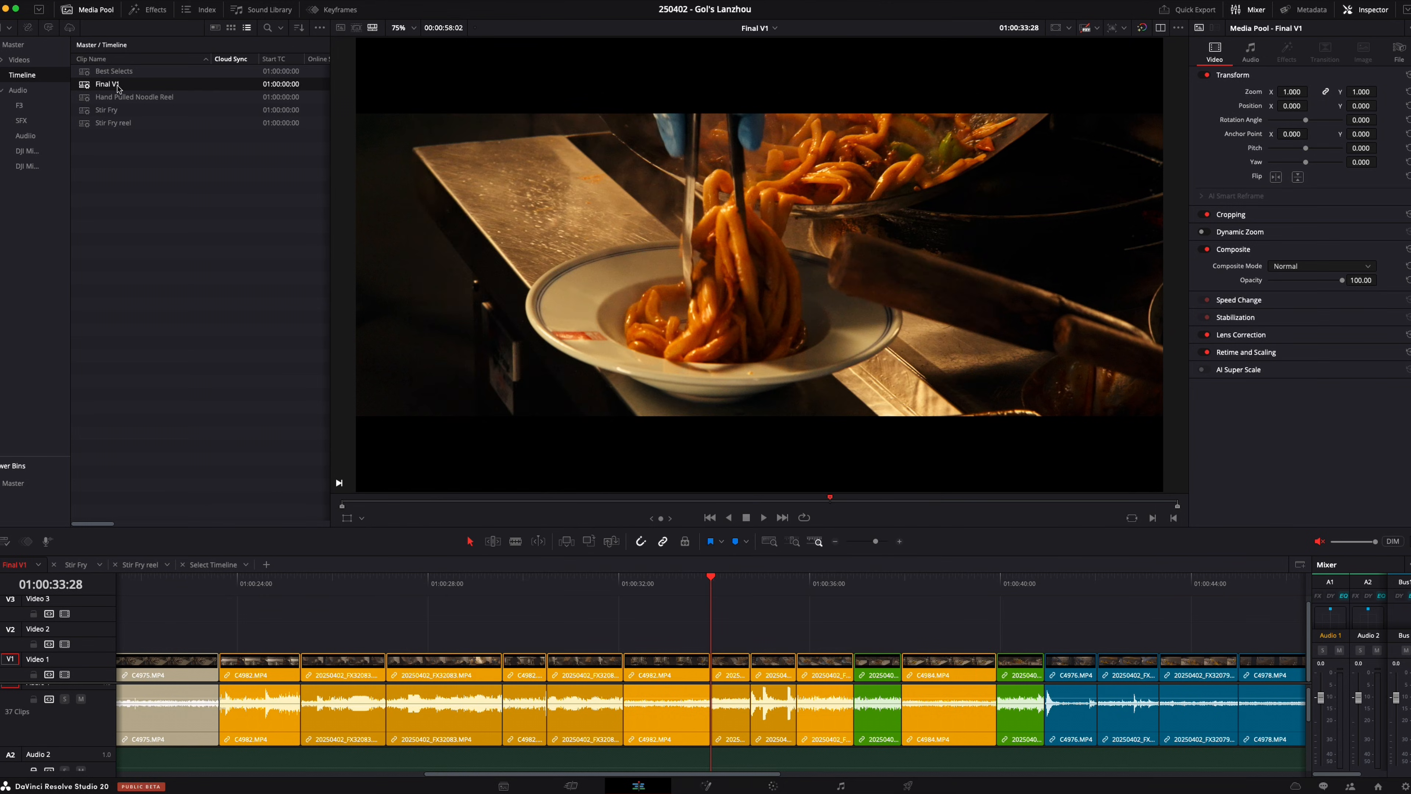